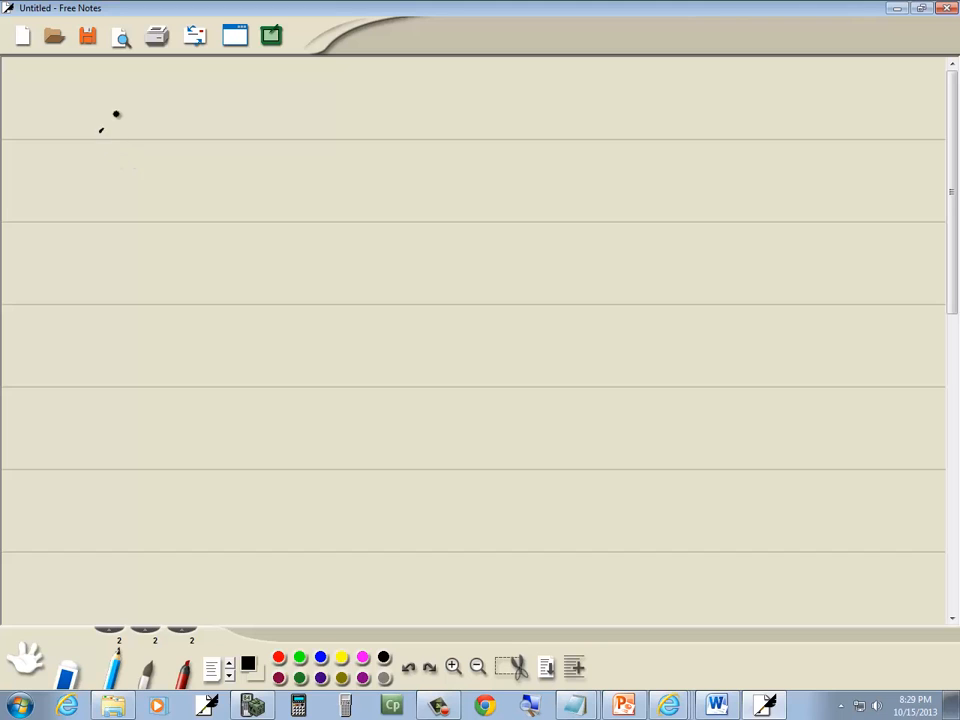
- Handwrite (x−5)/(x+2) < 0 in black on the first line of the page
left_click_drag(100, 130, 140, 115)
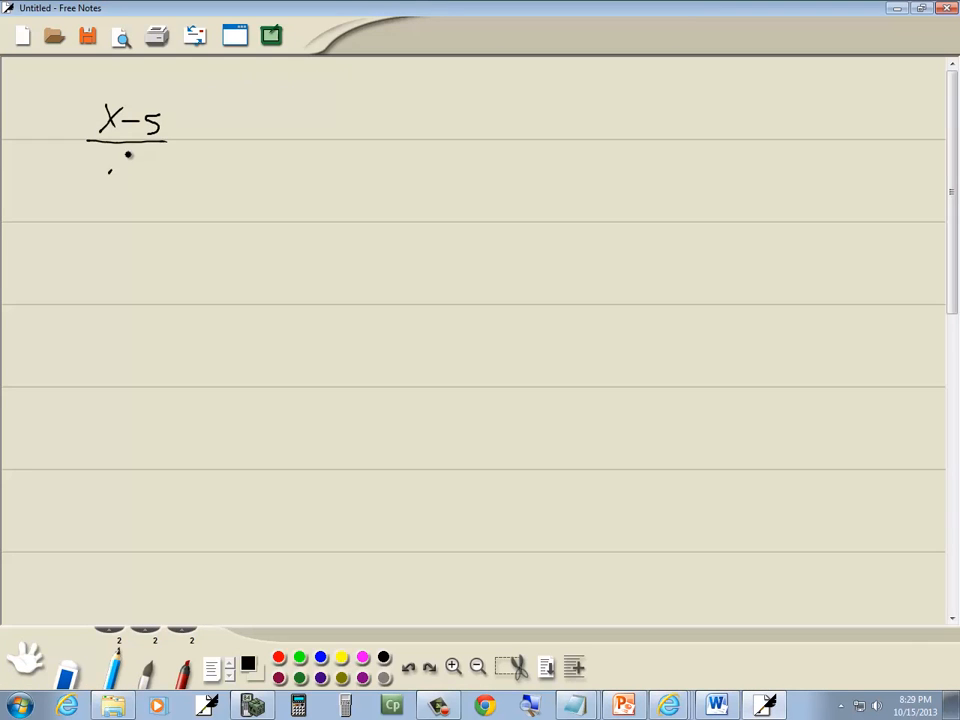
left_click_drag(105, 165, 160, 165)
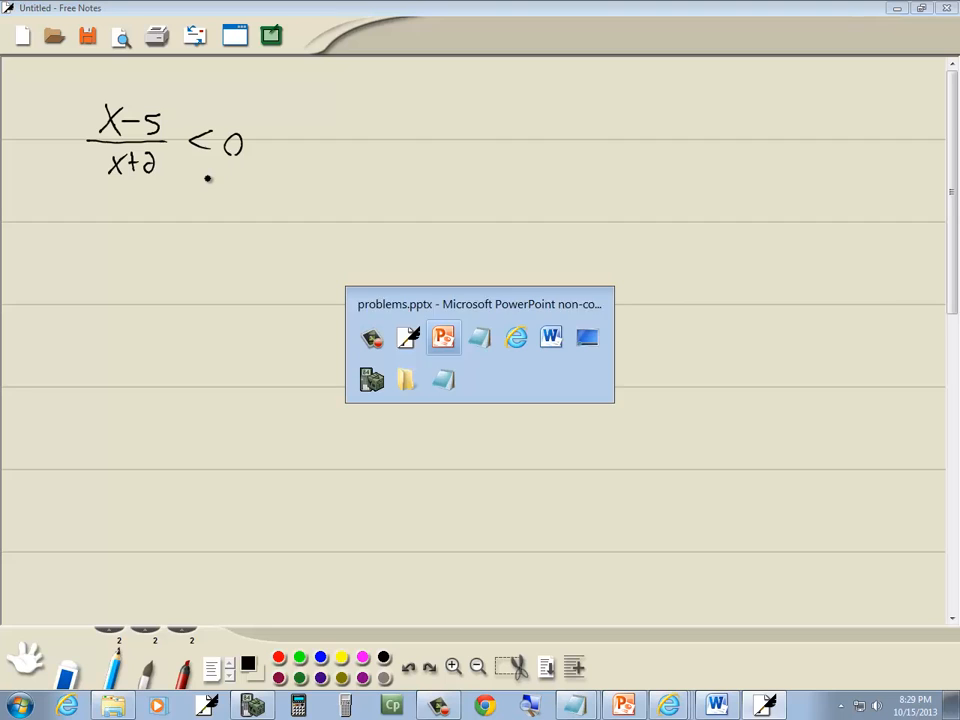
left_click(550, 337)
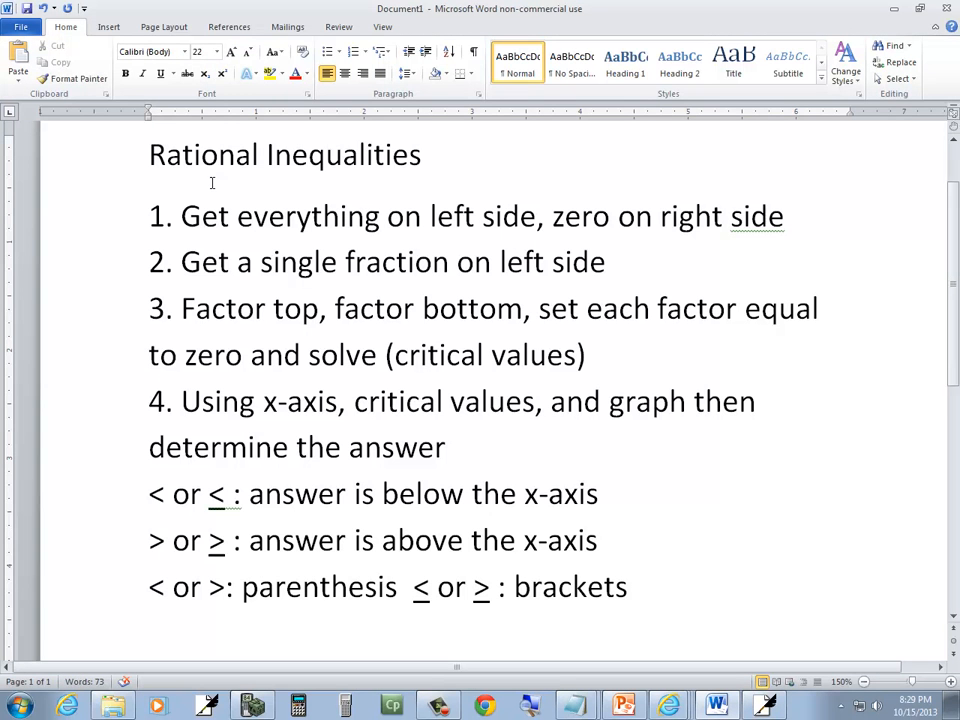
left_click(352, 401)
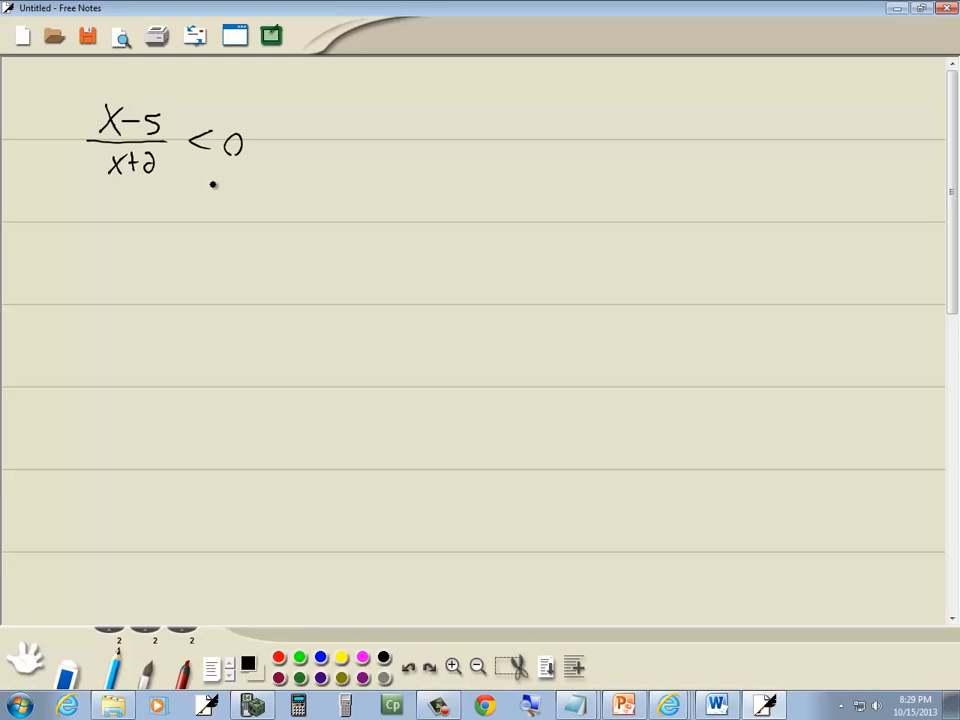
left_click(714, 706)
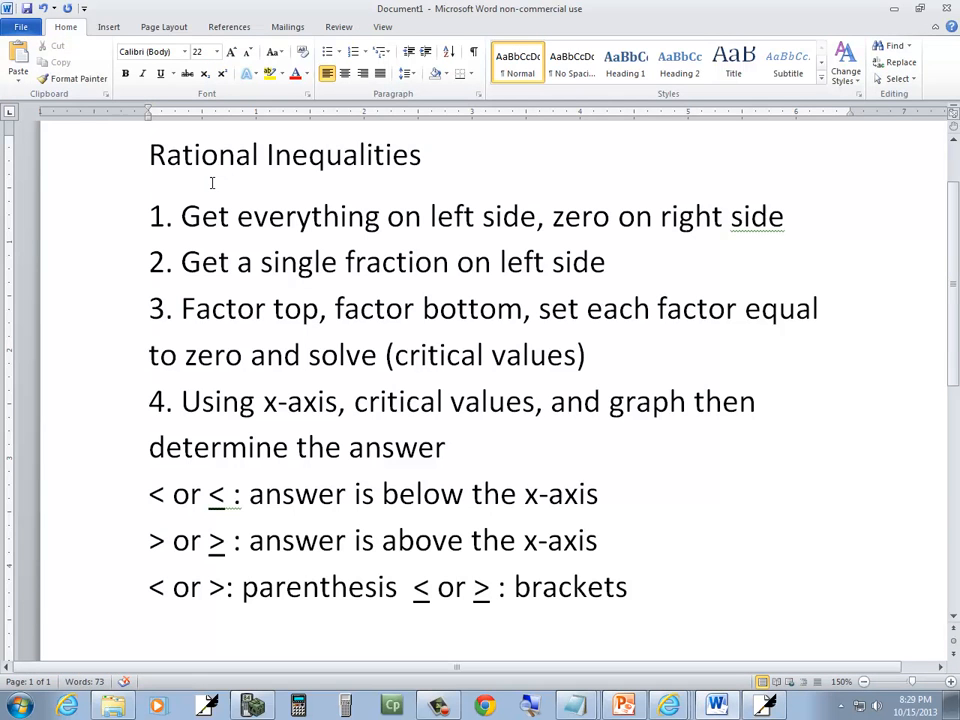
left_click(352, 401)
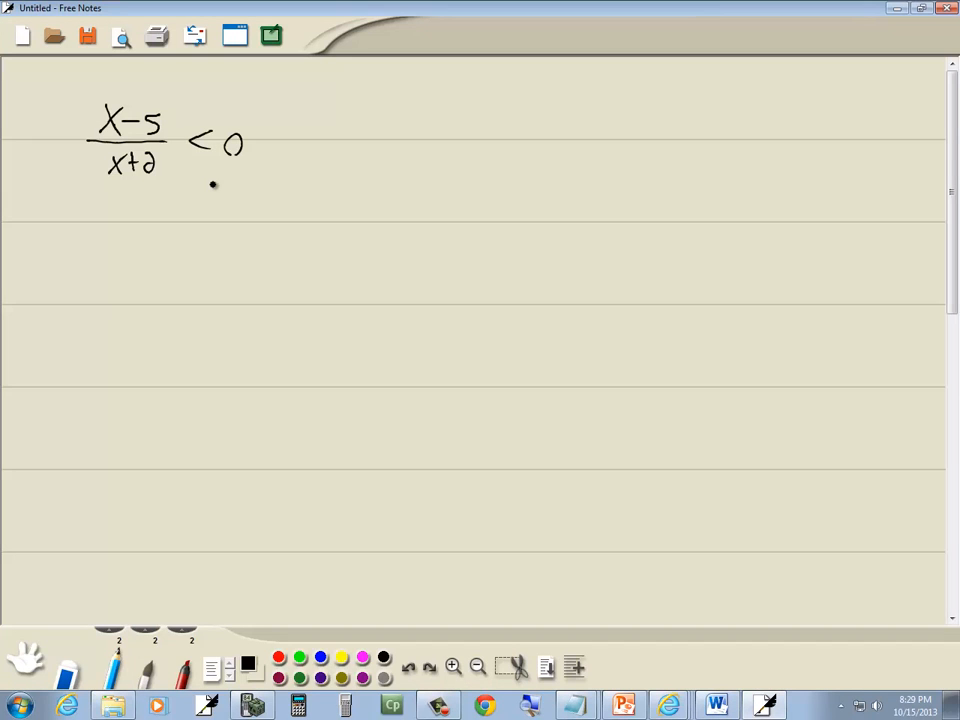
- Write x−5=0 and x+2=0 below the inequality, solved beneath as x=5 and x=−2
left_click(714, 705)
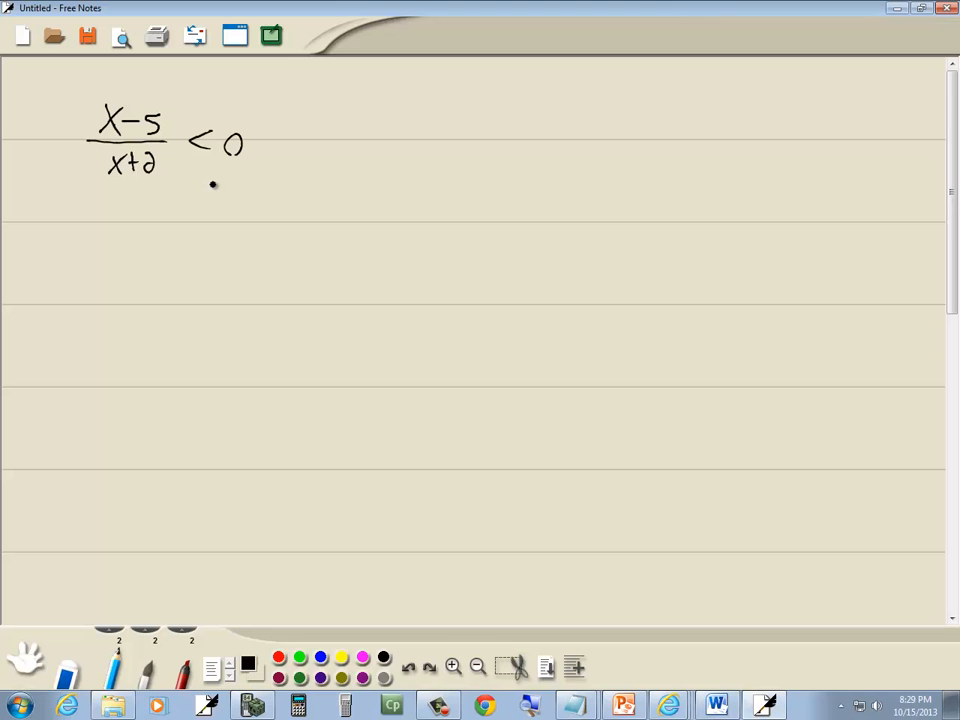
left_click(714, 706)
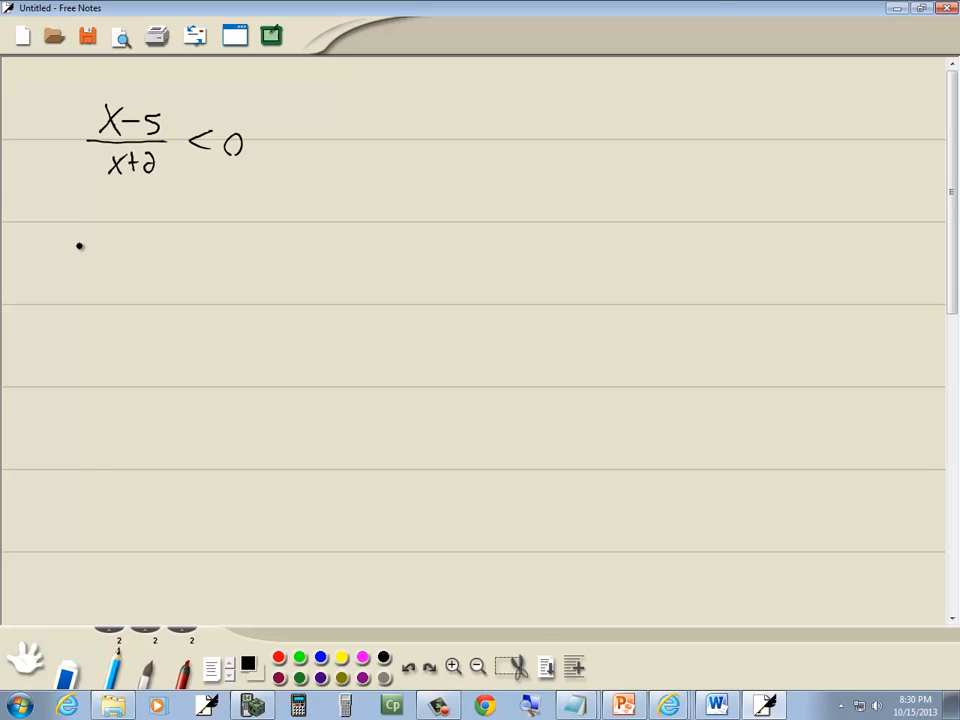
left_click_drag(80, 235, 150, 233)
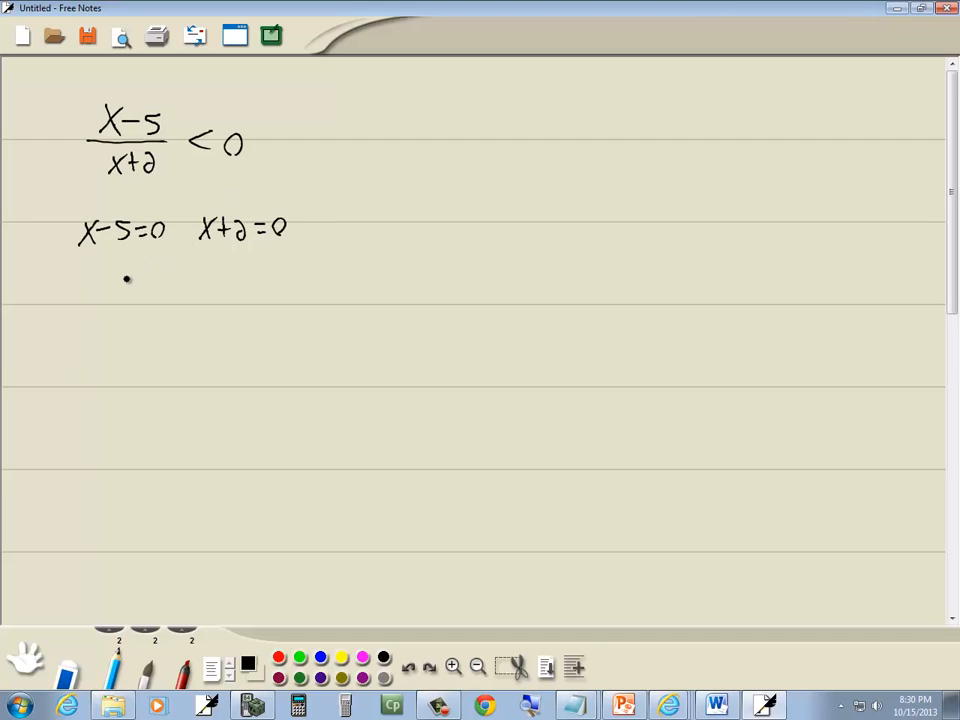
left_click_drag(95, 280, 135, 282)
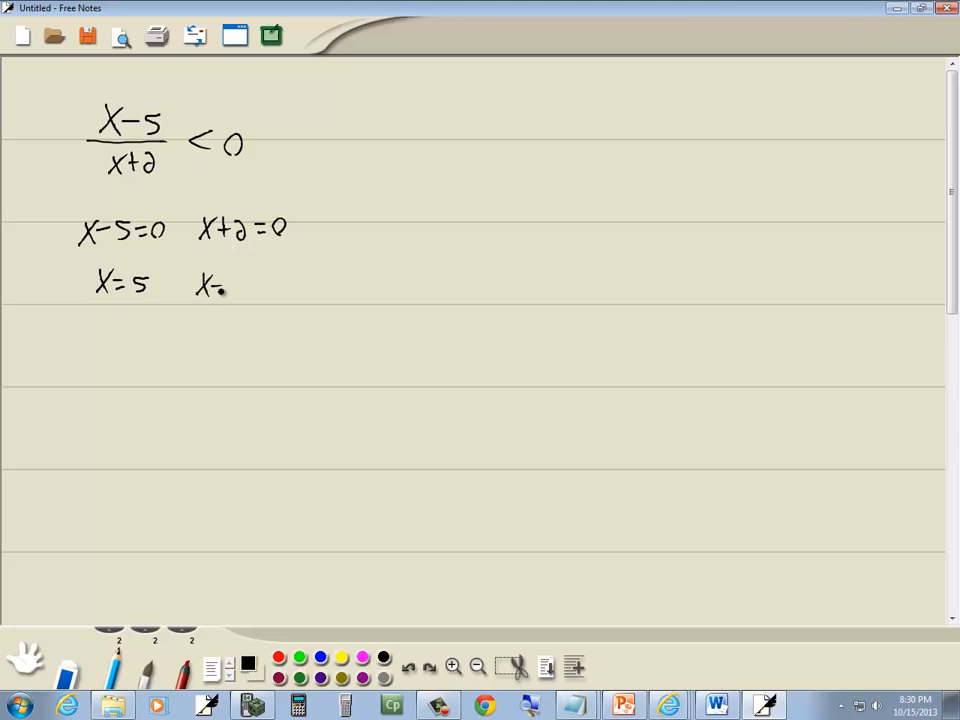
left_click_drag(215, 287, 265, 287)
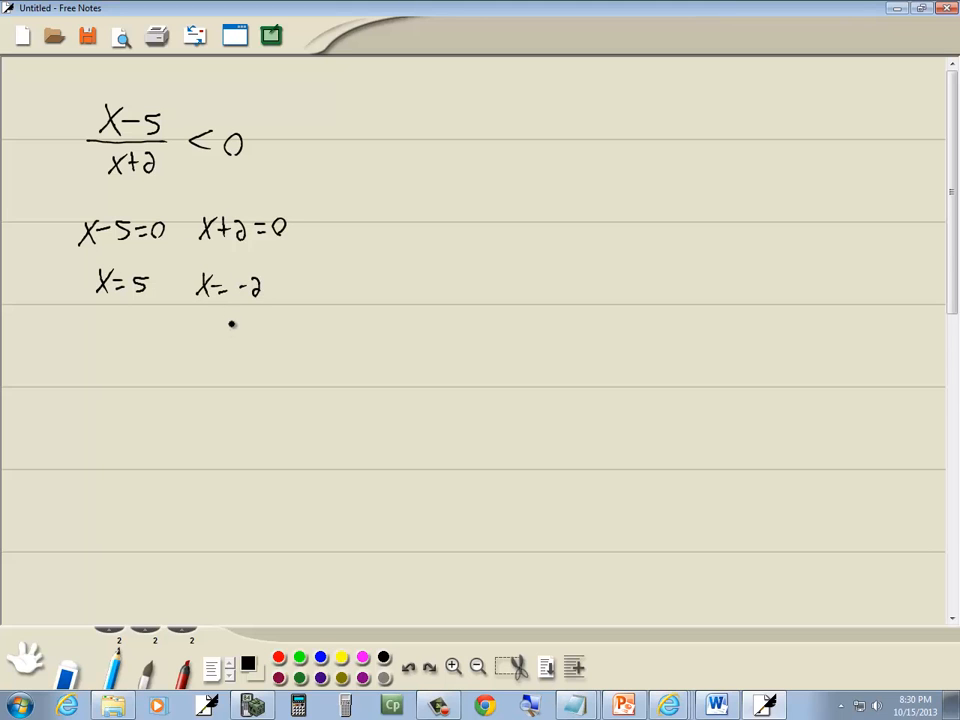
left_click(713, 706)
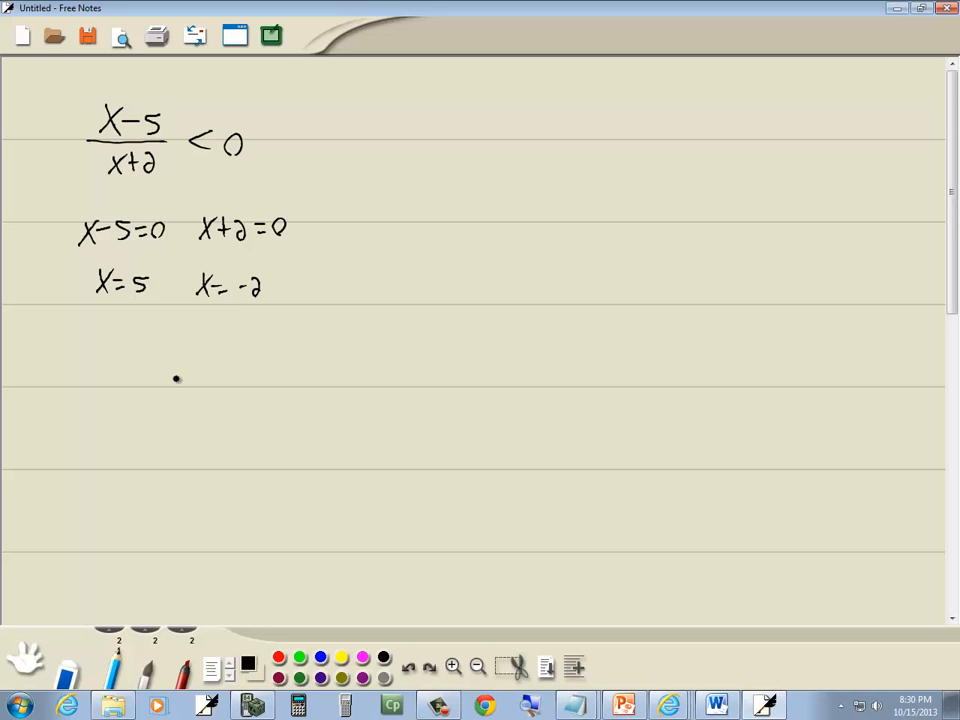
- Draw a −∞ to ∞ number line with ticks at −2 and 5 and red dashed dividers
left_click_drag(92, 398, 348, 388)
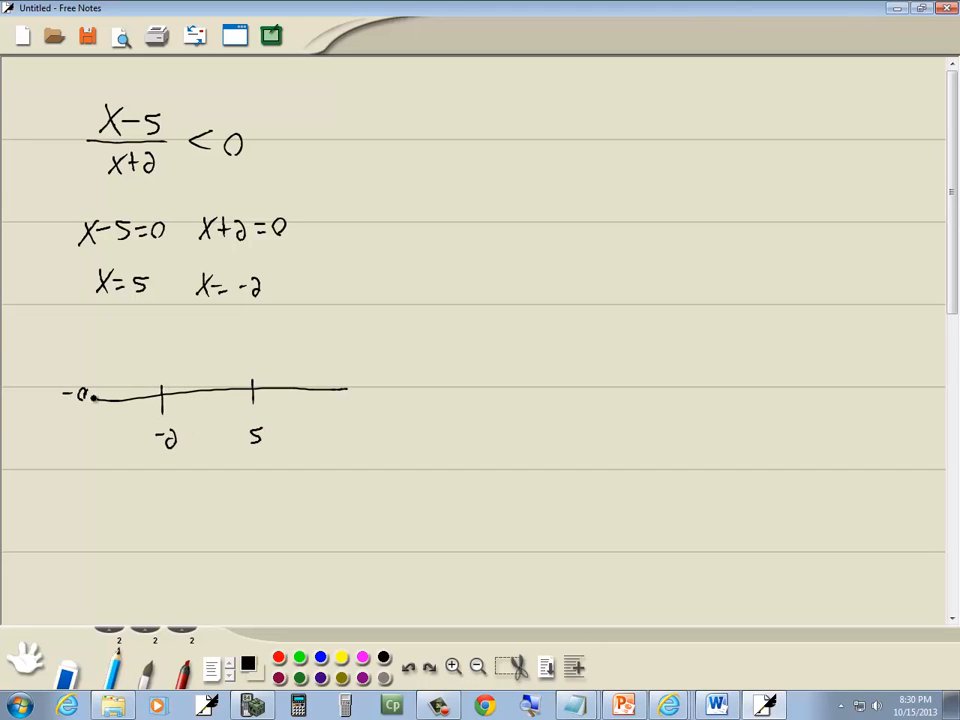
left_click_drag(355, 385, 375, 380)
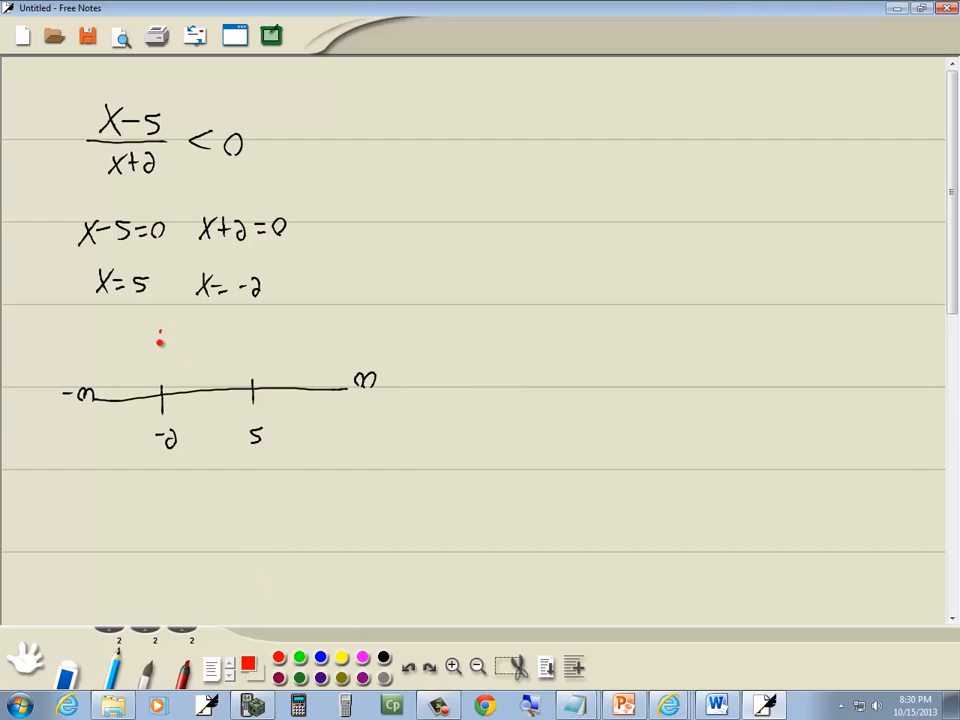
left_click_drag(160, 330, 170, 500)
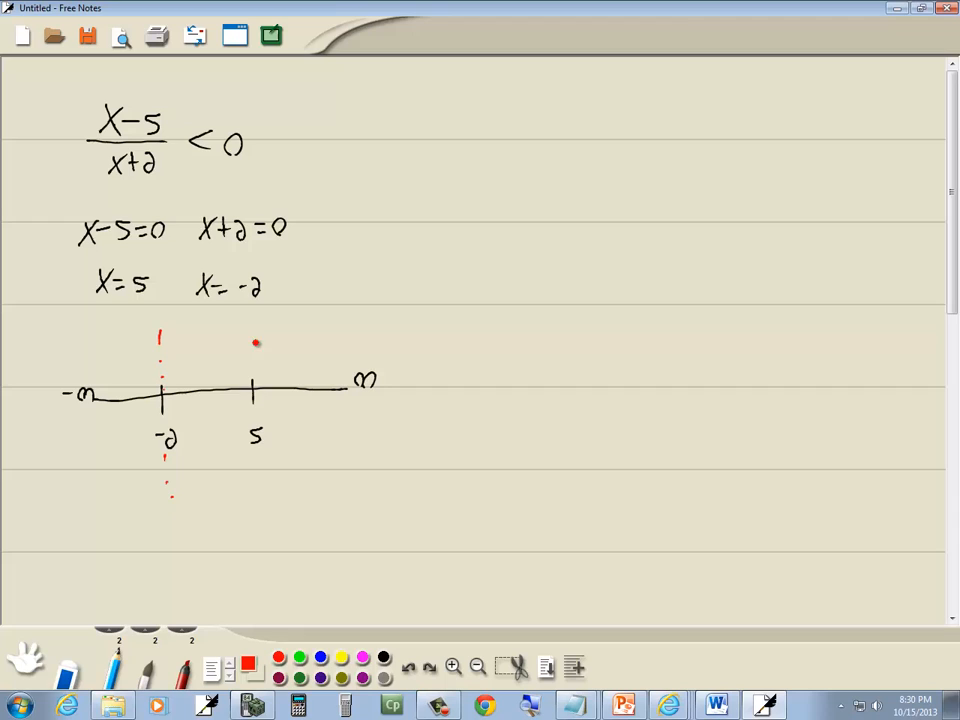
left_click_drag(254, 340, 262, 502)
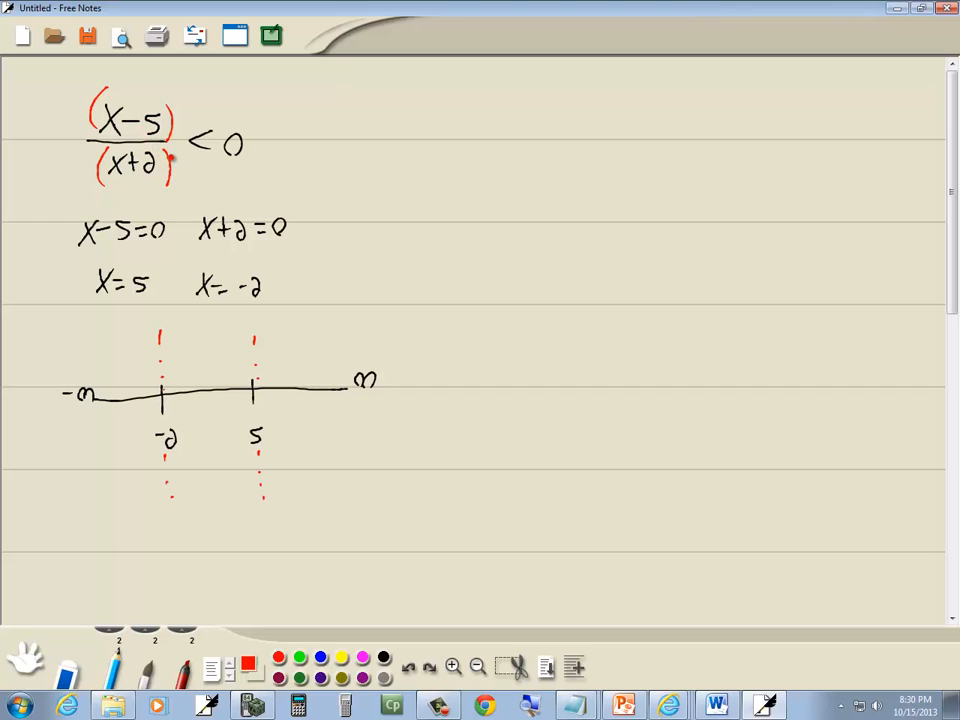
left_click(248, 661)
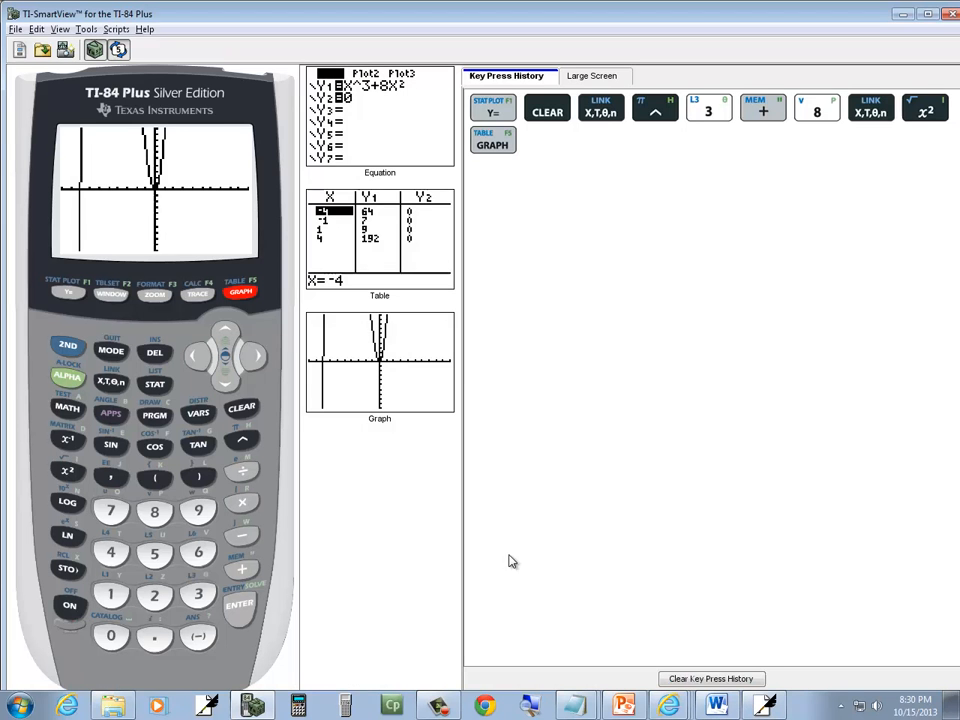
- Clear the old cubic from Y1, enter (X−5)/(X+2), and graph it
left_click(70, 293)
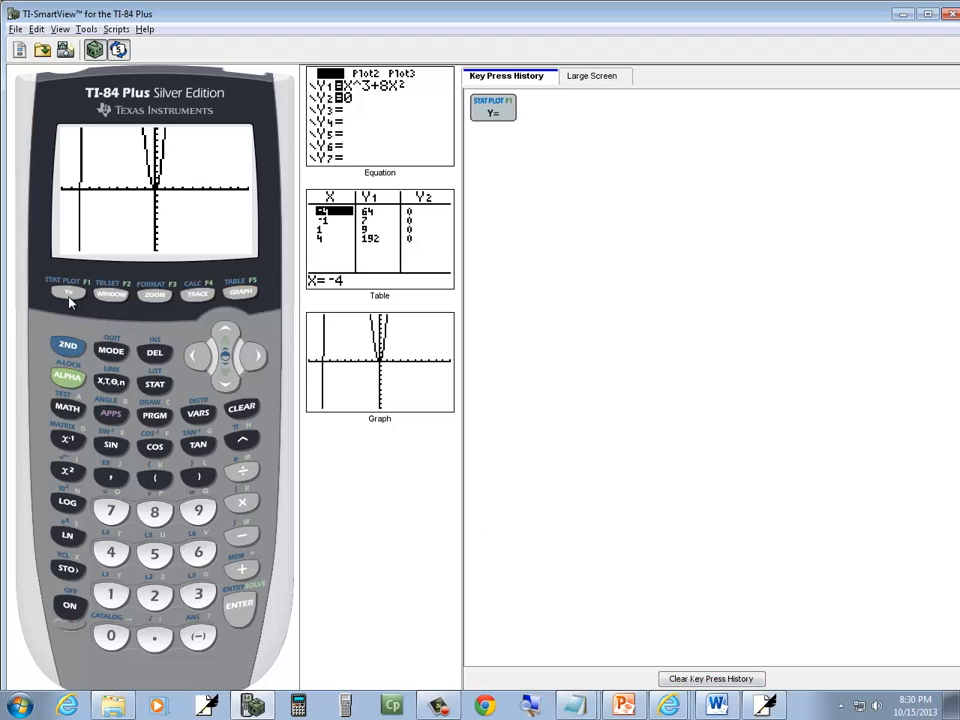
left_click(241, 408)
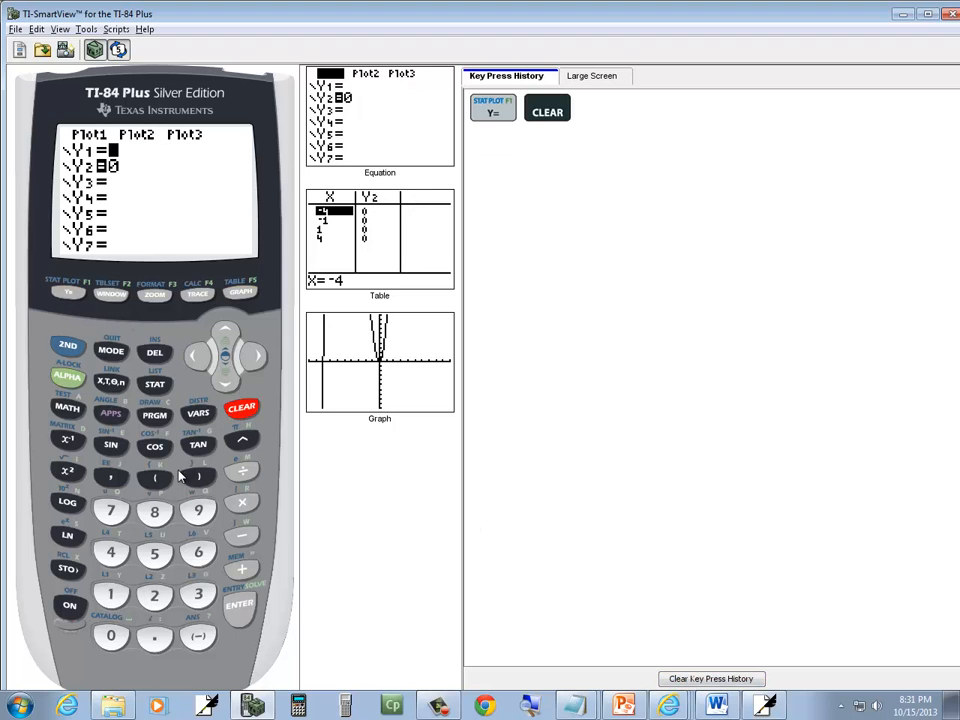
left_click(155, 476)
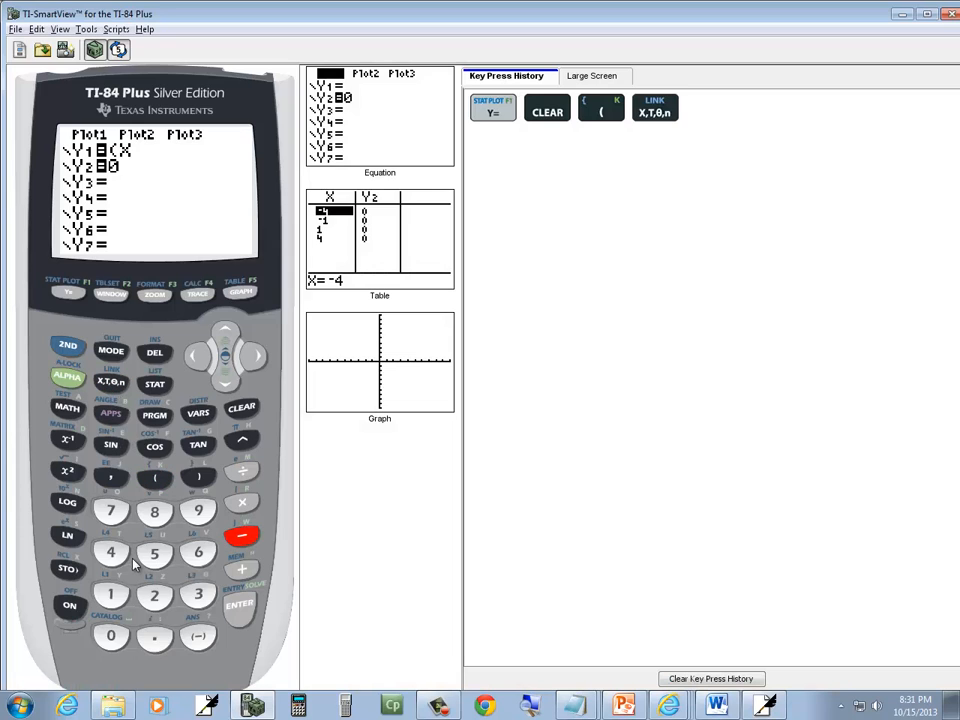
left_click(198, 477)
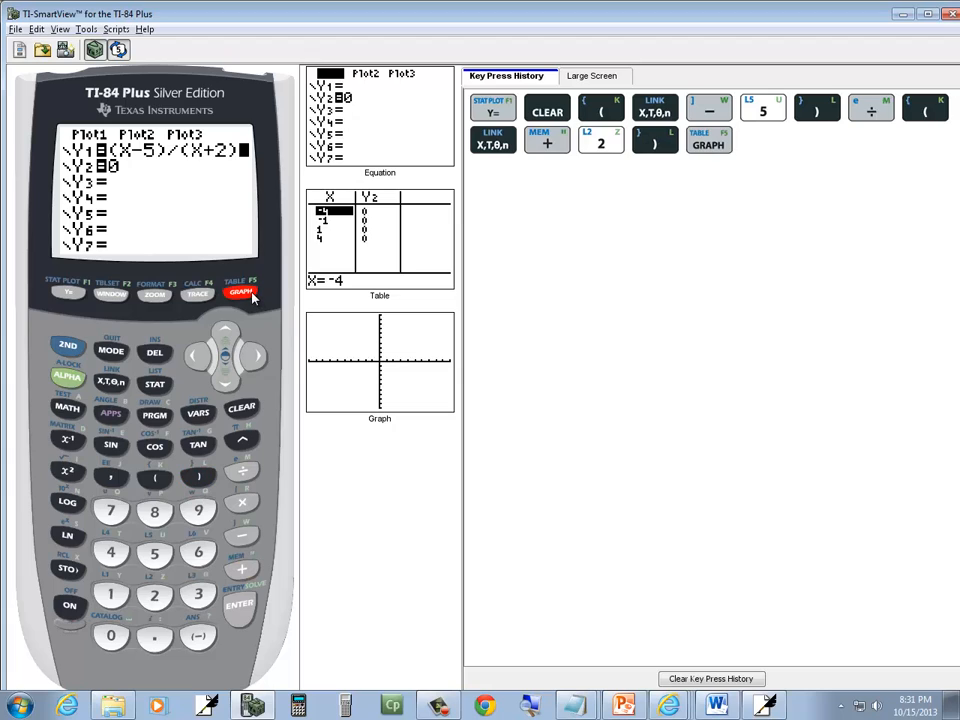
left_click(241, 291)
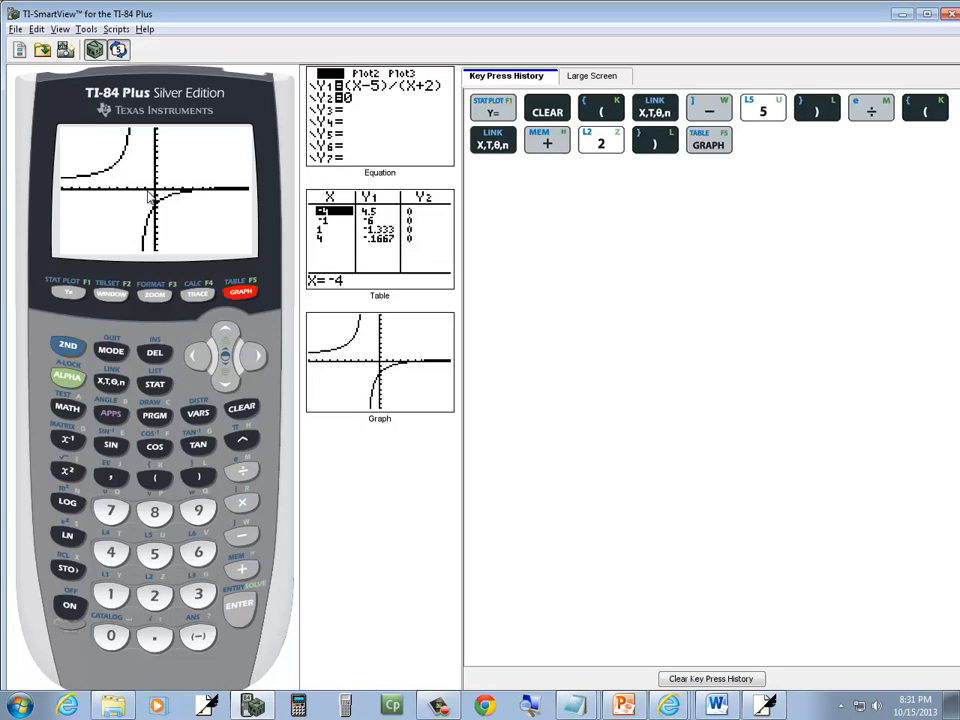
mouse_move(133, 140)
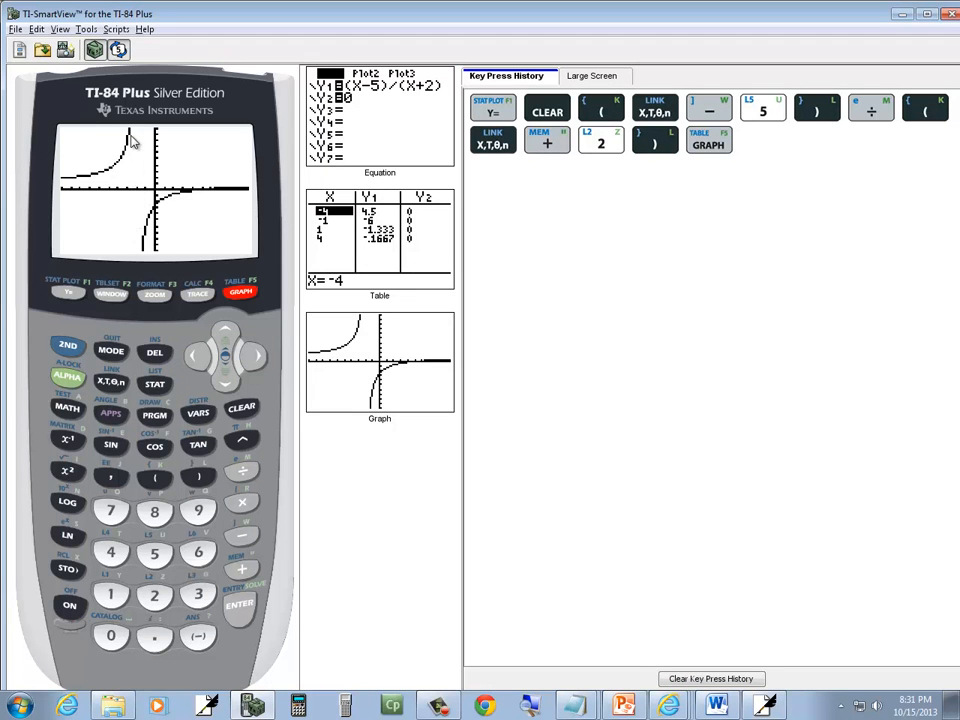
mouse_move(112, 177)
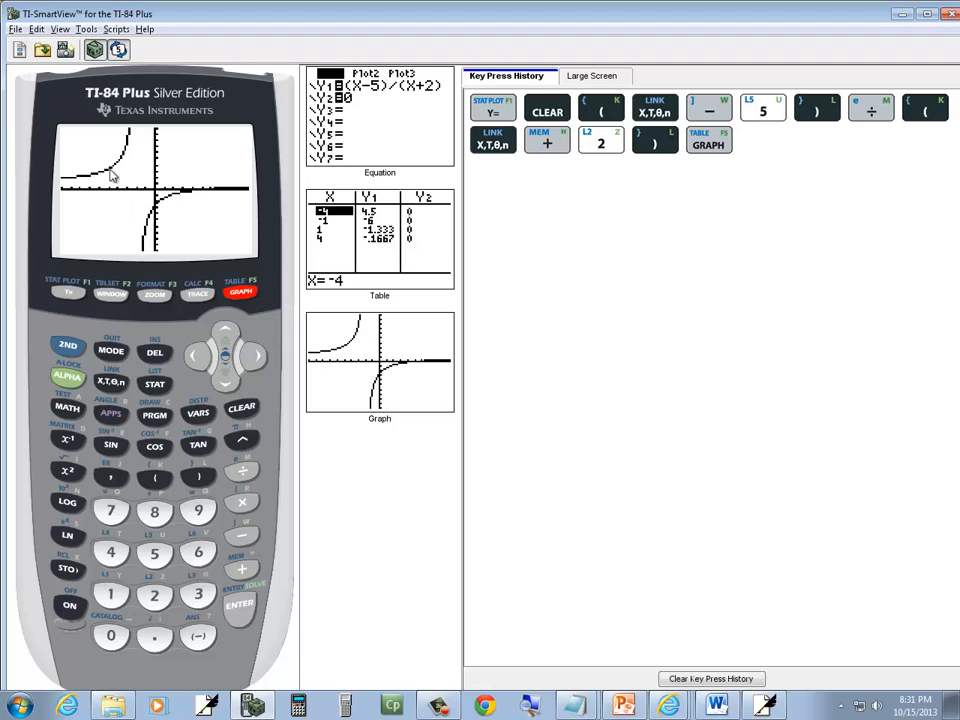
left_click(210, 706)
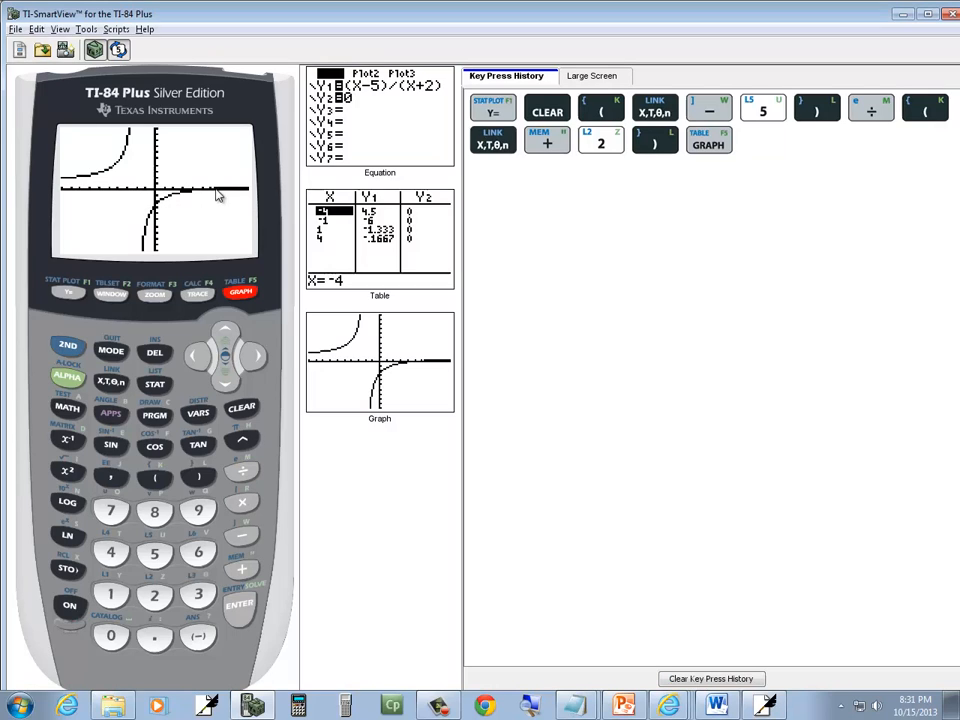
mouse_move(177, 200)
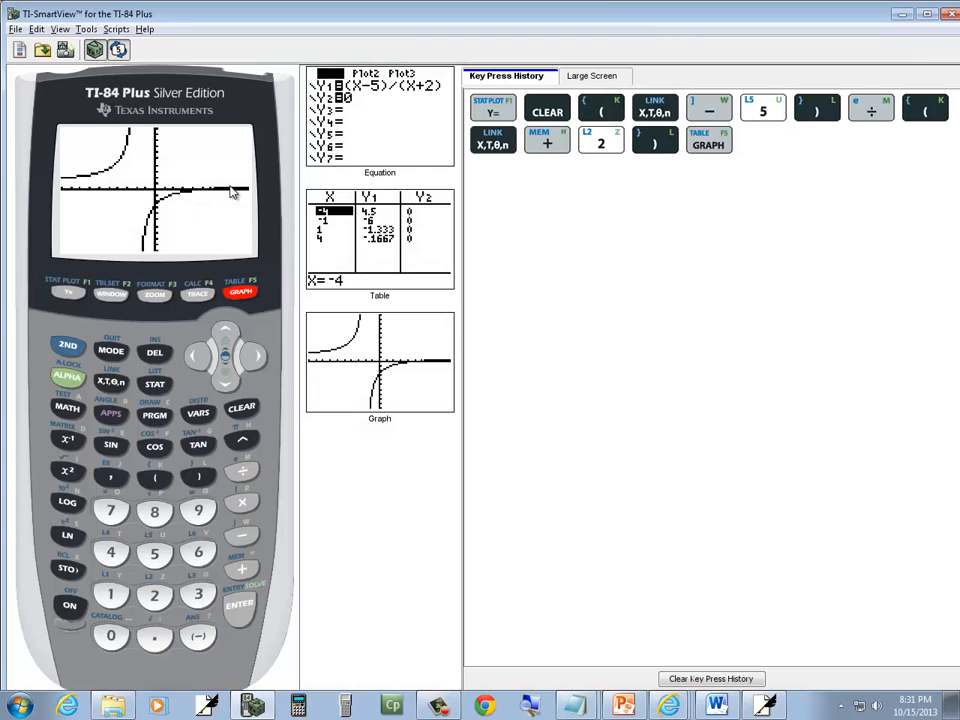
mouse_move(245, 195)
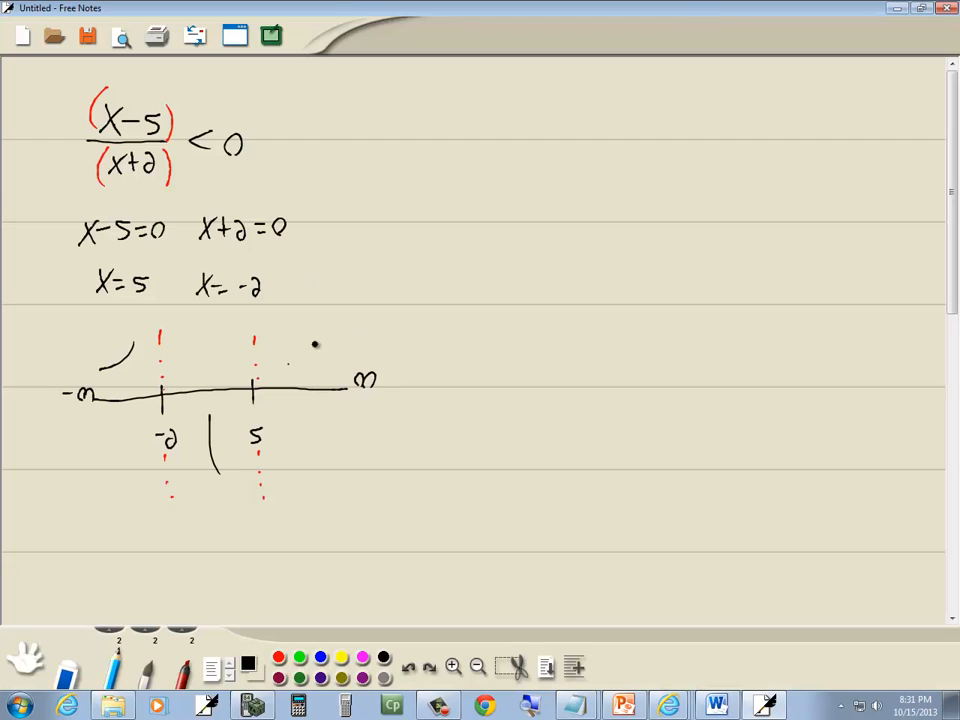
- Sketch the branch rising above the axis right of 5, glancing at Word and back
left_click_drag(290, 360, 345, 345)
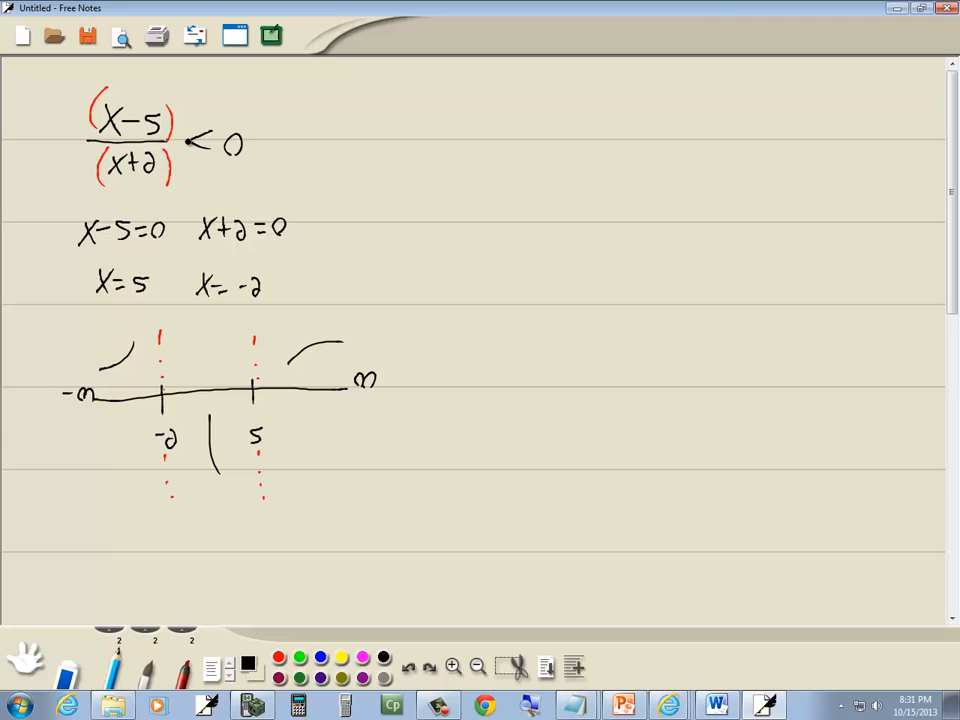
left_click(714, 706)
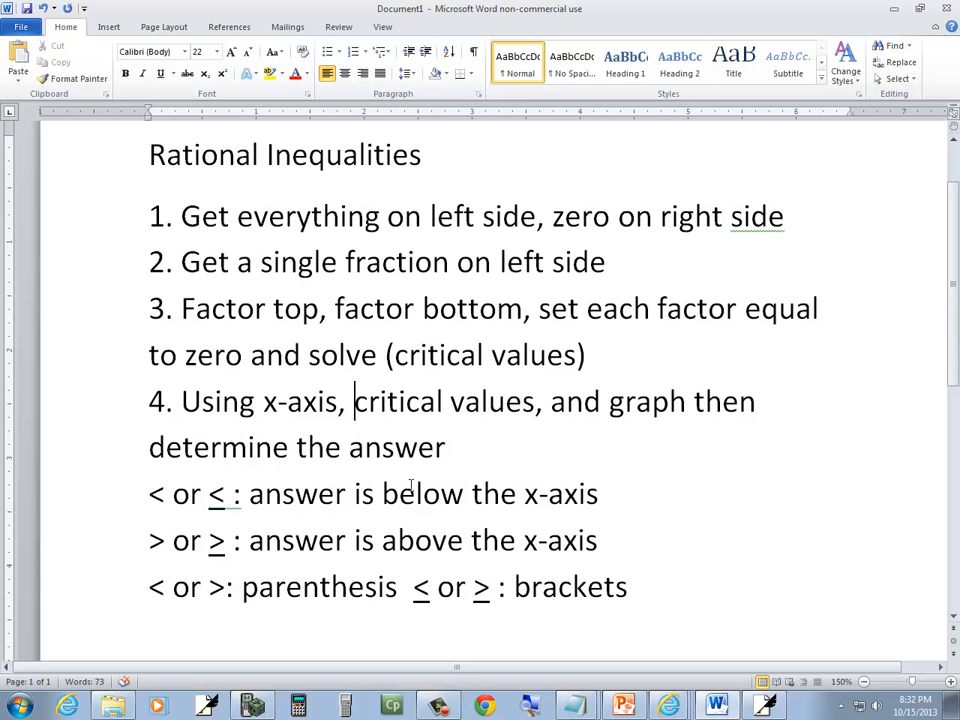
left_click(205, 706)
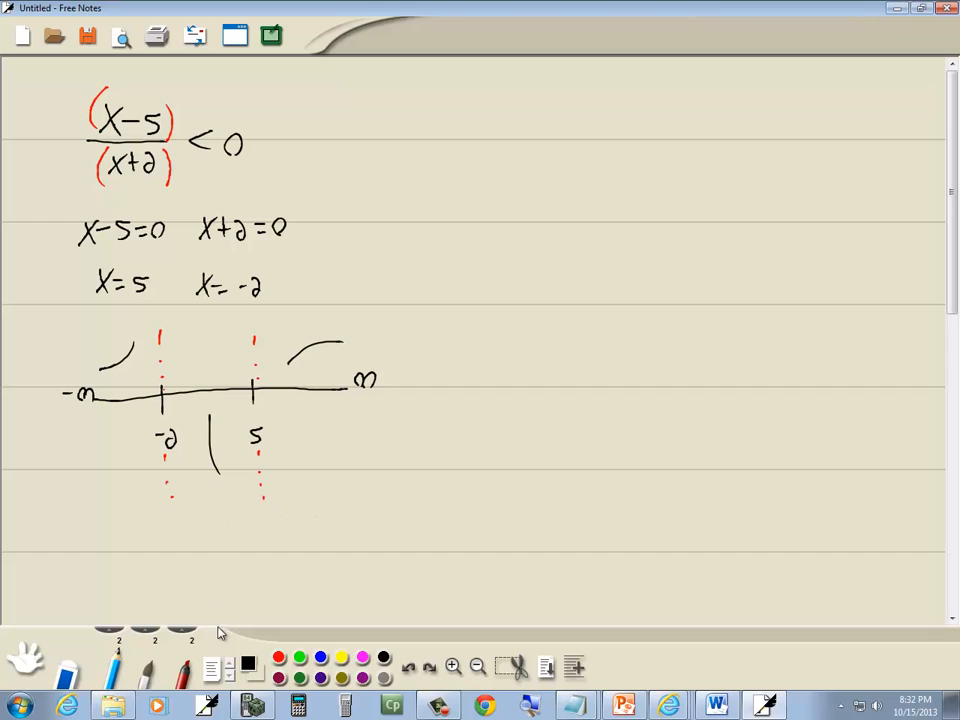
- Label the region between −2 and 5 'Ans' in red and write '−2, 5' below
type("A.")
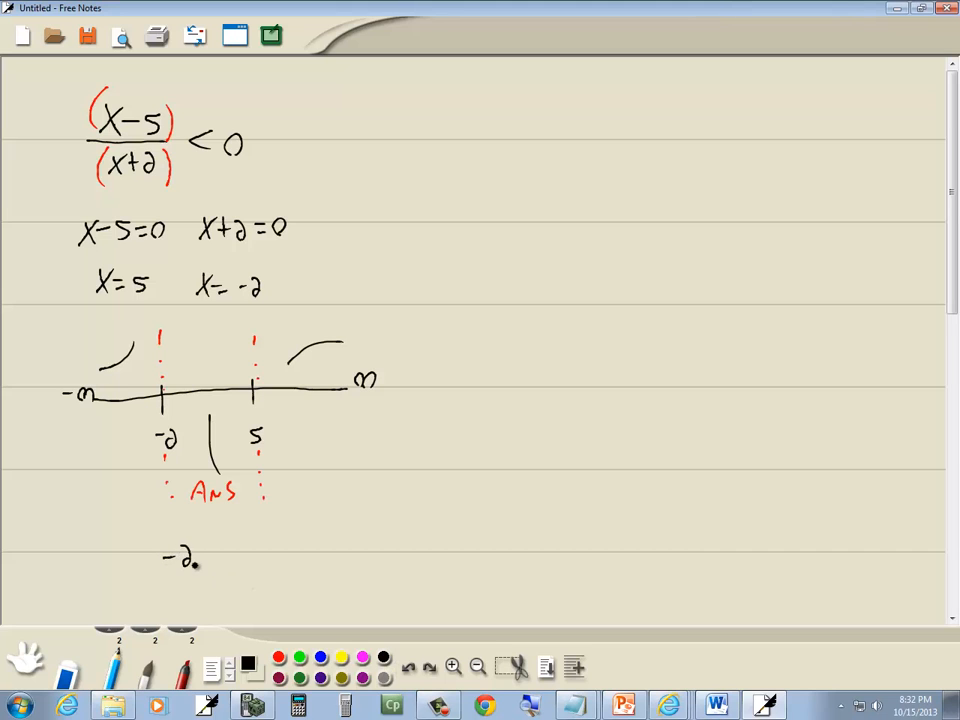
type(",5")
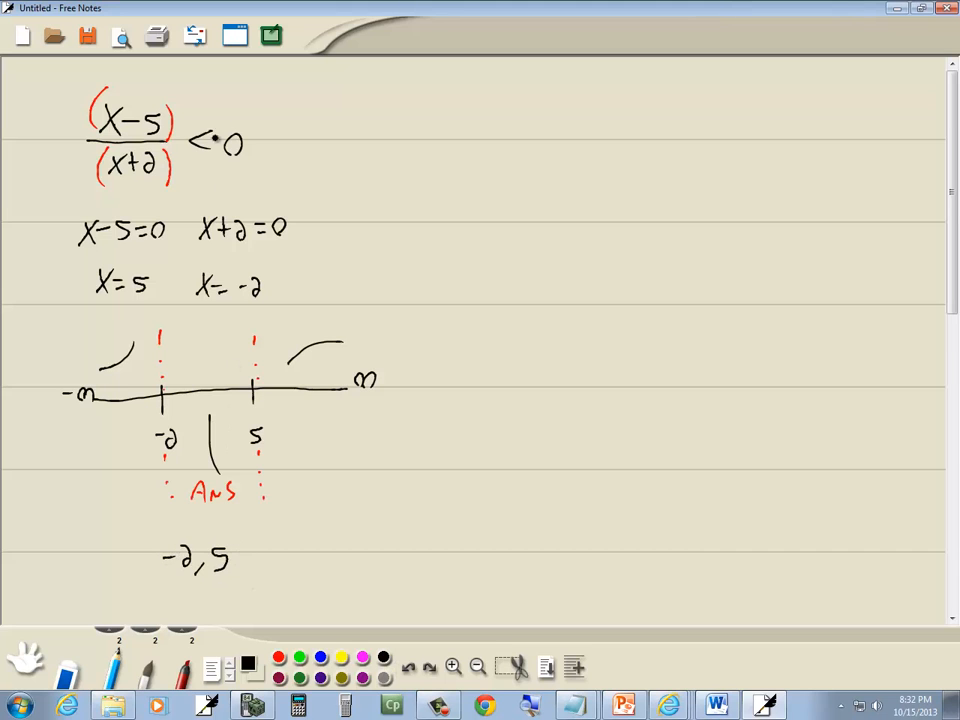